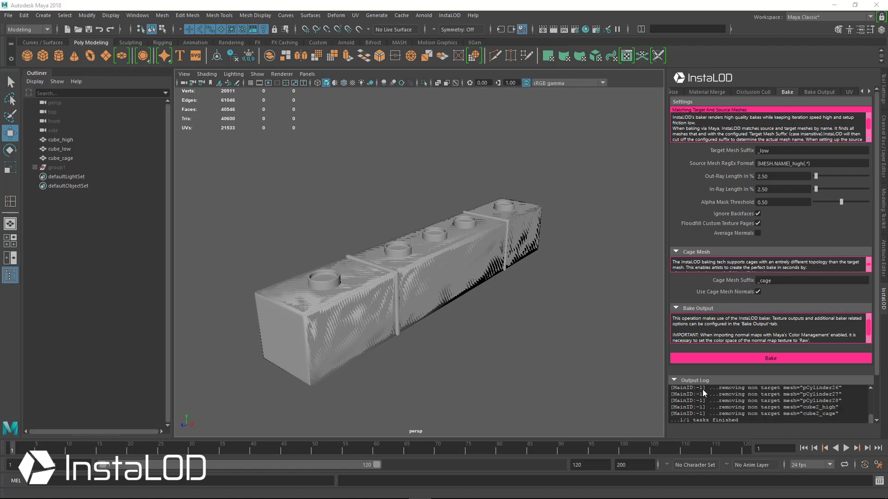
# Move cube_low and cube_cage out beside cube_high for inspection
pyautogui.click(61, 140)
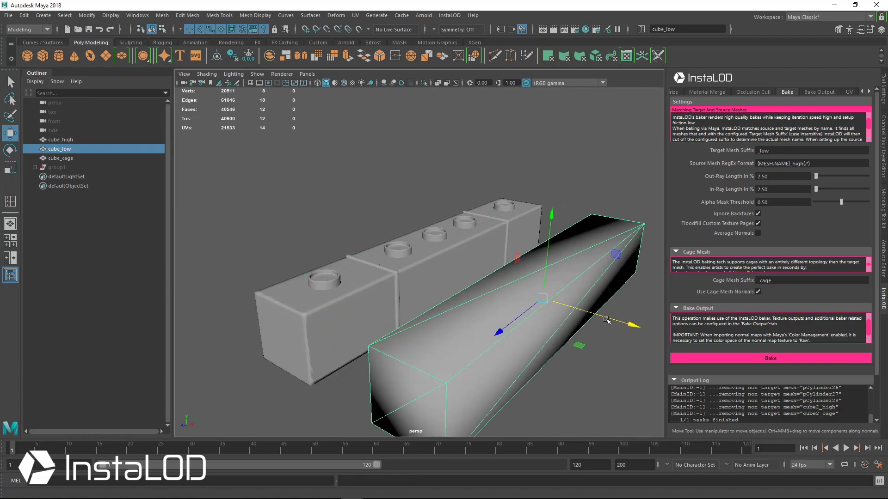
pyautogui.click(62, 158)
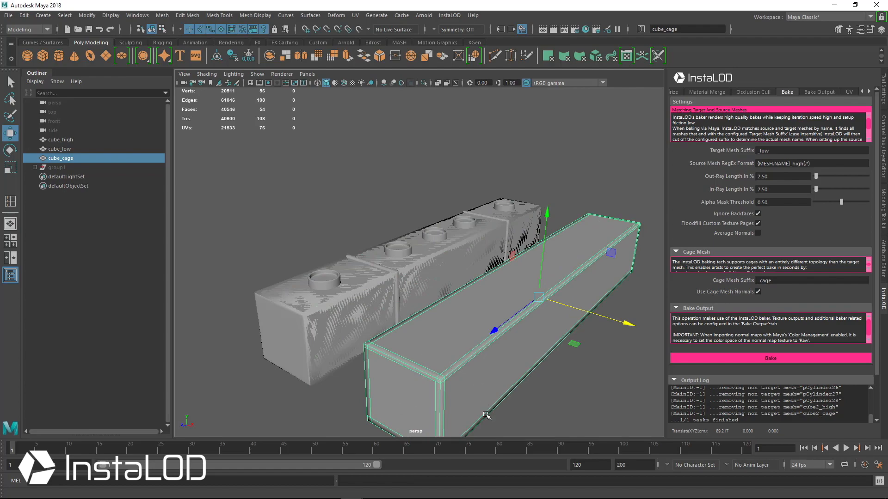
pyautogui.moveTo(452, 380)
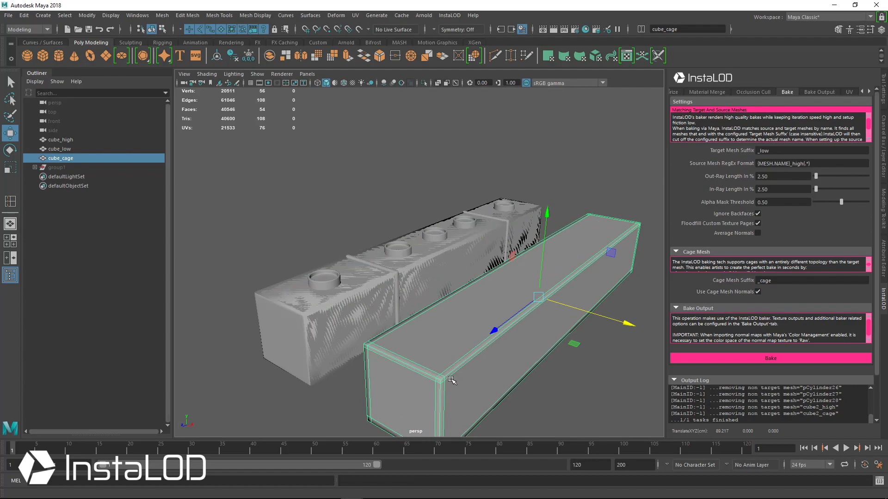
pyautogui.moveTo(628, 368)
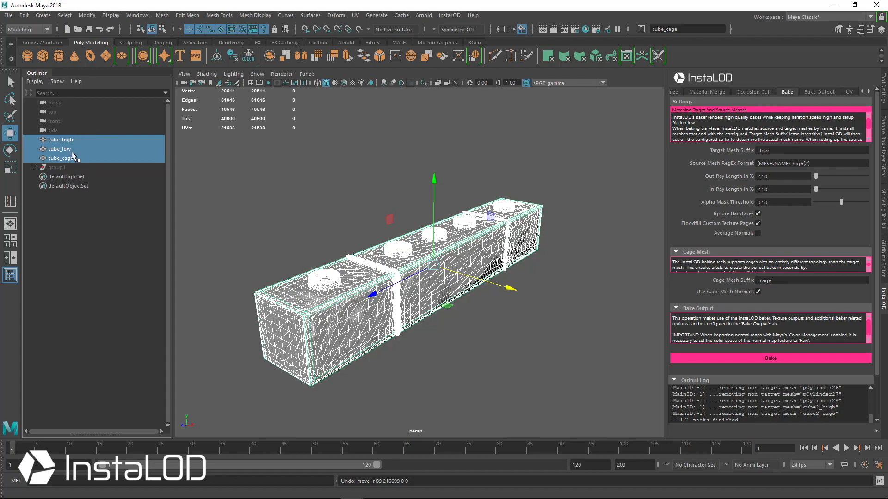
# Rename cube_low to box_low and back to cube_low in the Outliner
pyautogui.click(59, 149)
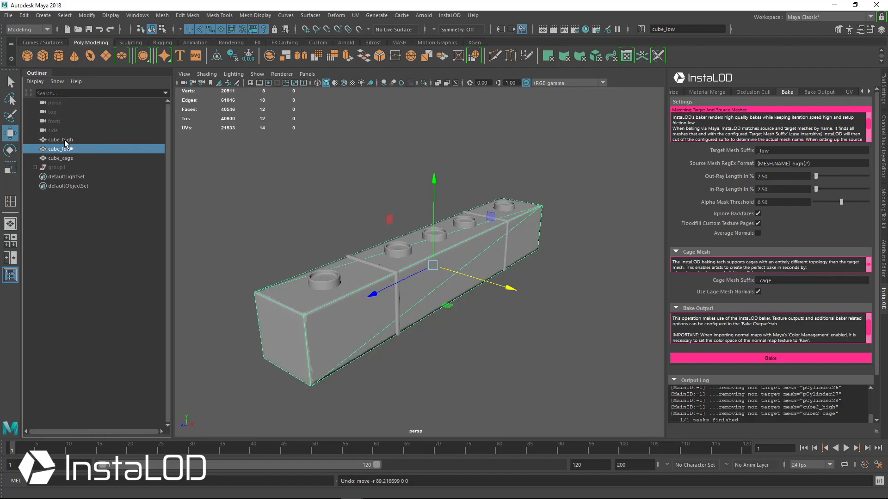
pyautogui.click(60, 139)
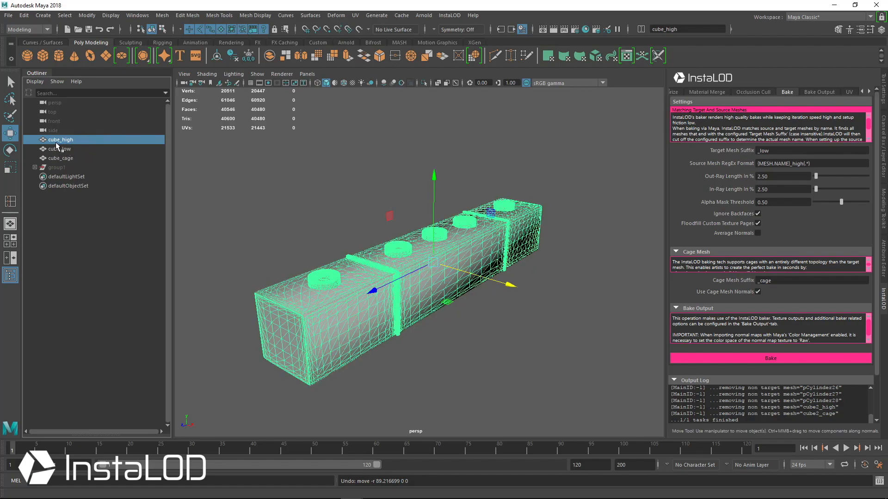
pyautogui.click(59, 148)
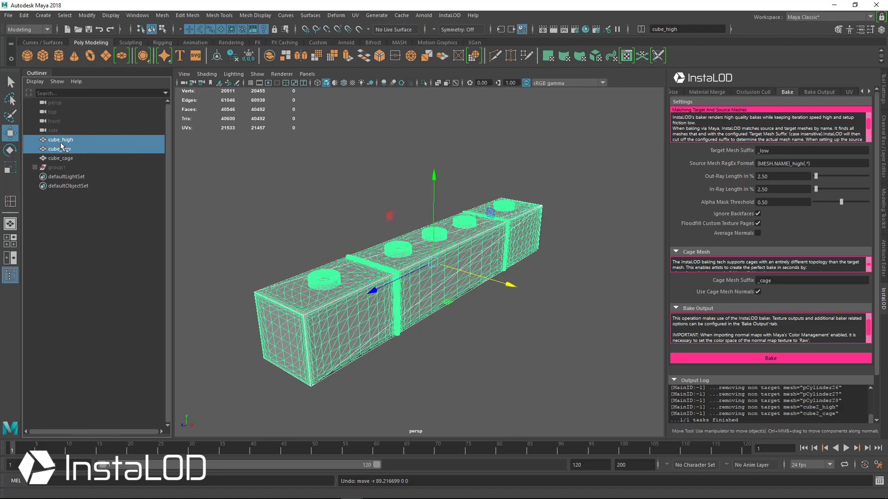
pyautogui.doubleClick(59, 149)
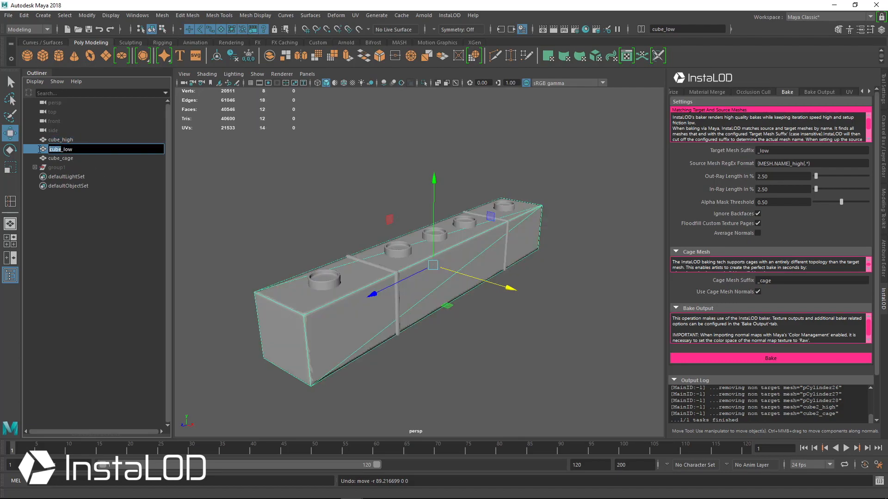
pyautogui.write('box_low')
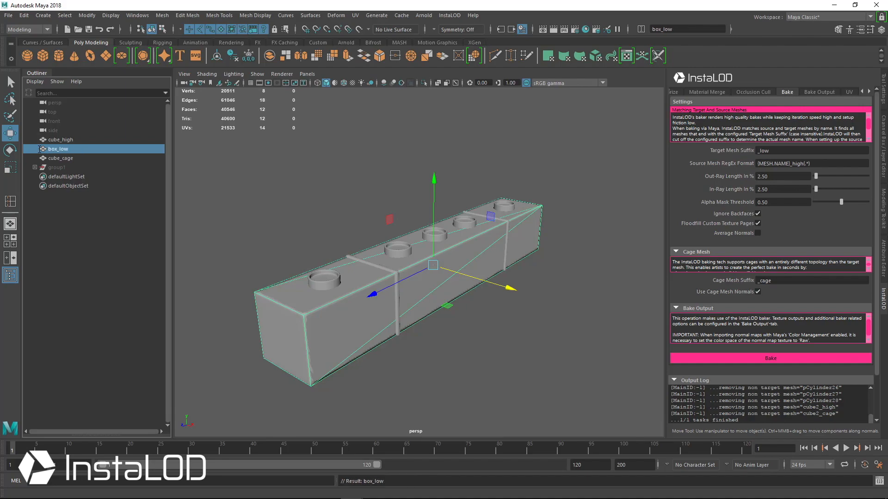
pyautogui.moveTo(69, 151)
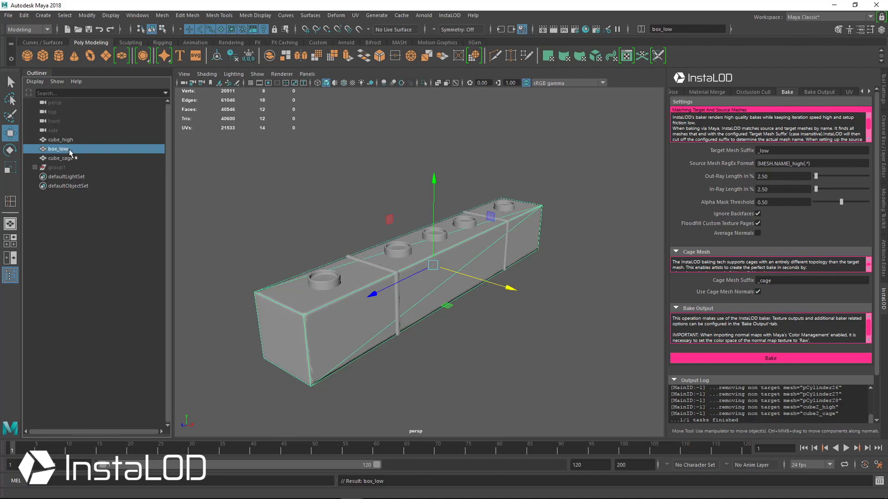
pyautogui.doubleClick(58, 148)
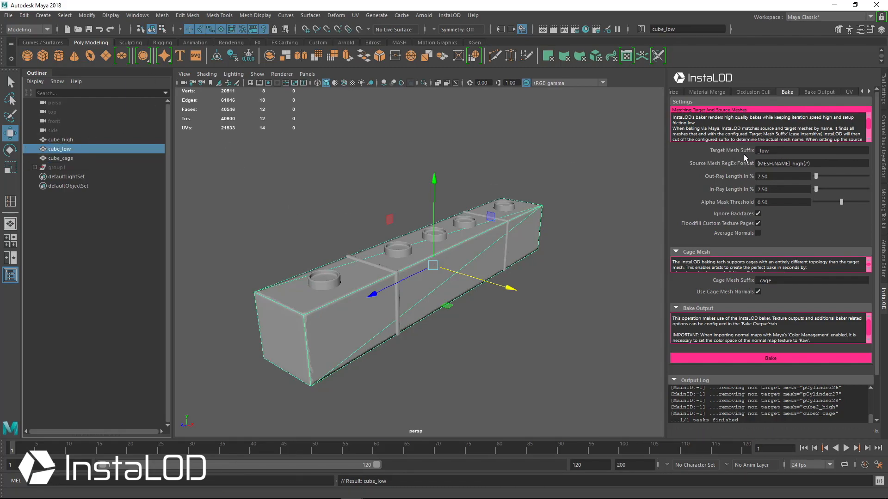
# Check the _low target suffix and select cube_high, cube_low and cube_cage together
pyautogui.click(810, 150)
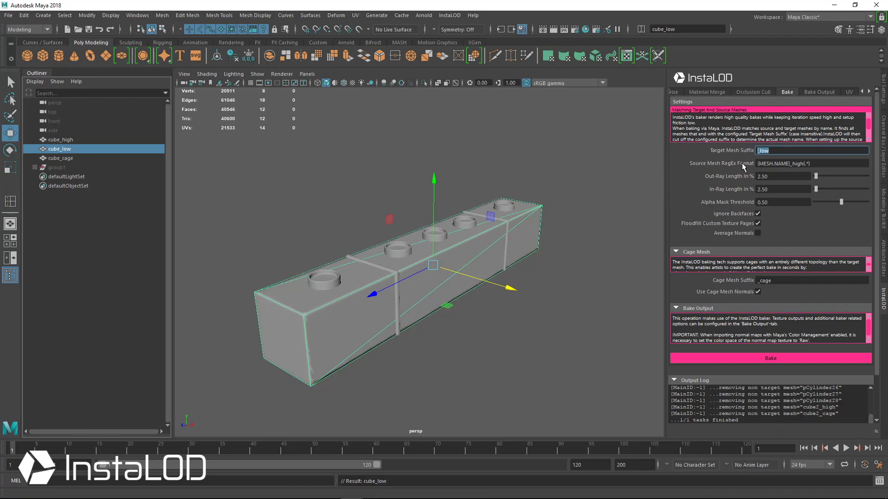
pyautogui.moveTo(748, 170)
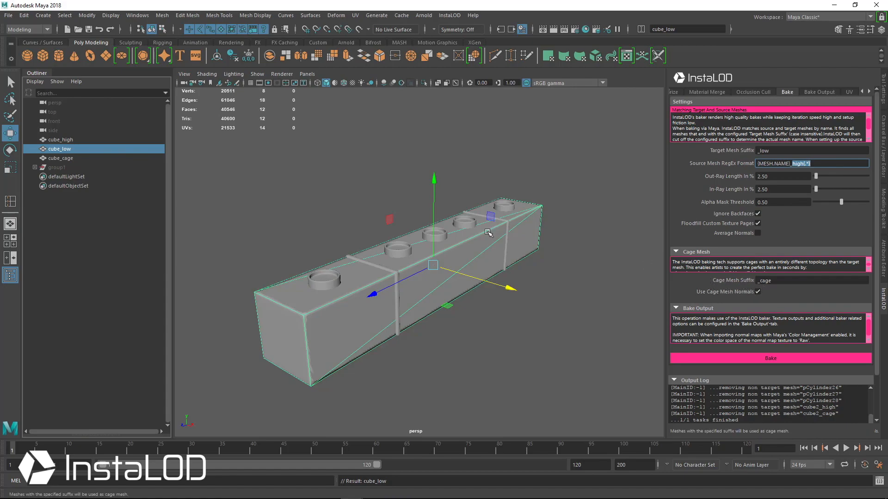
pyautogui.click(60, 158)
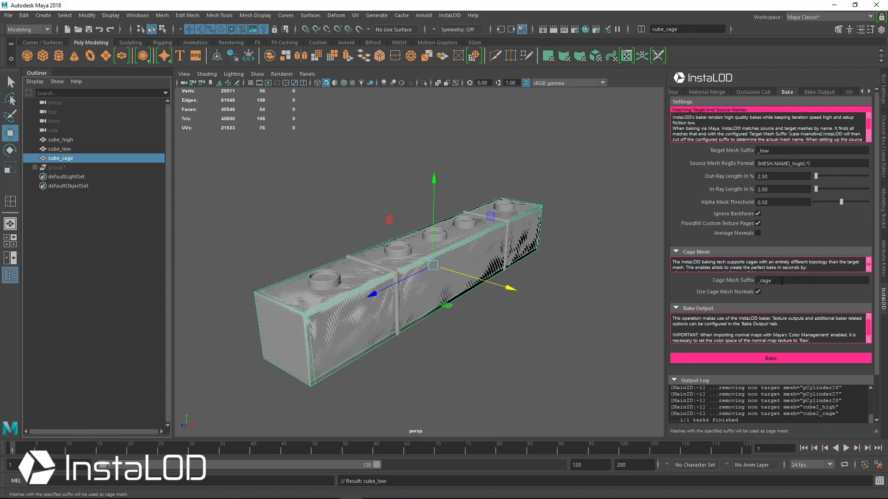
pyautogui.moveTo(734, 281)
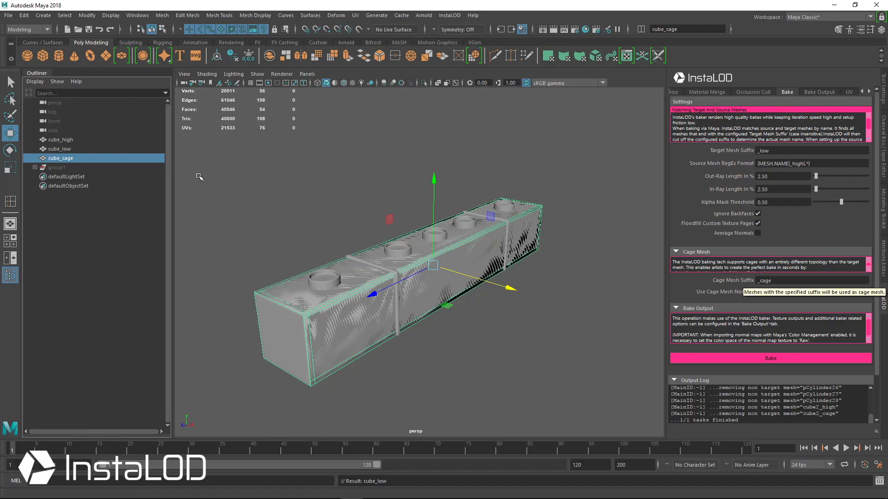
pyautogui.click(59, 148)
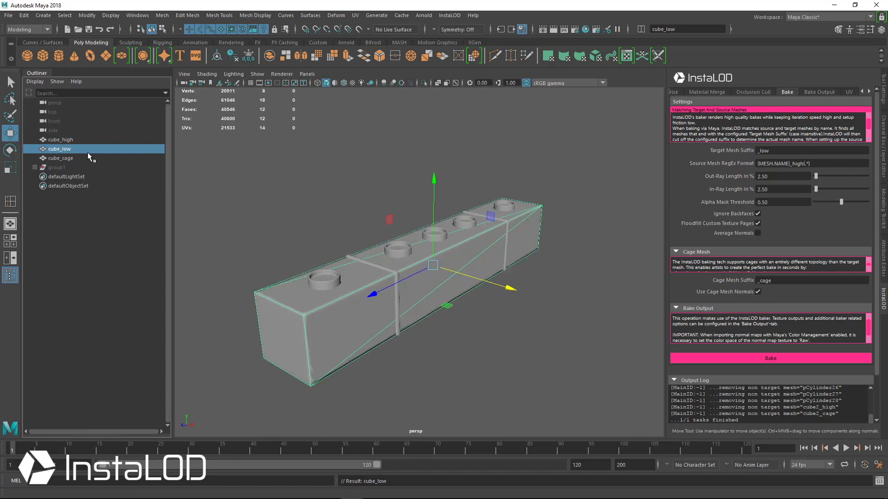
pyautogui.click(60, 139)
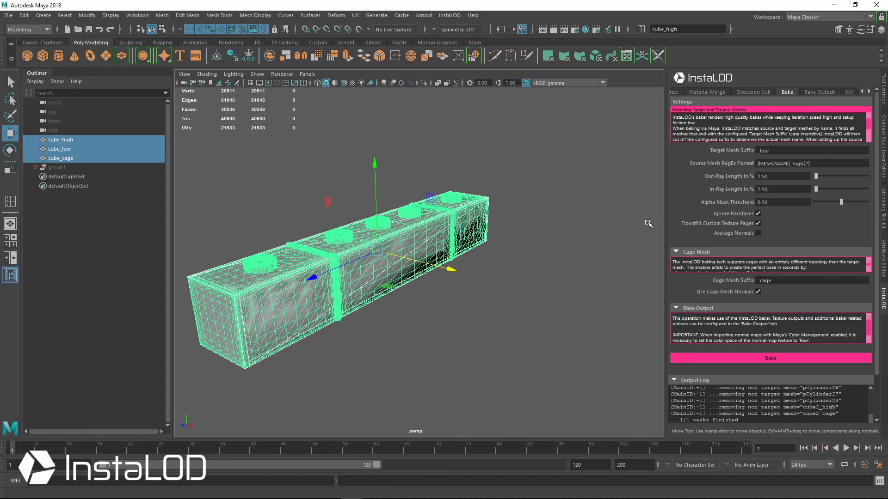
pyautogui.moveTo(769, 224)
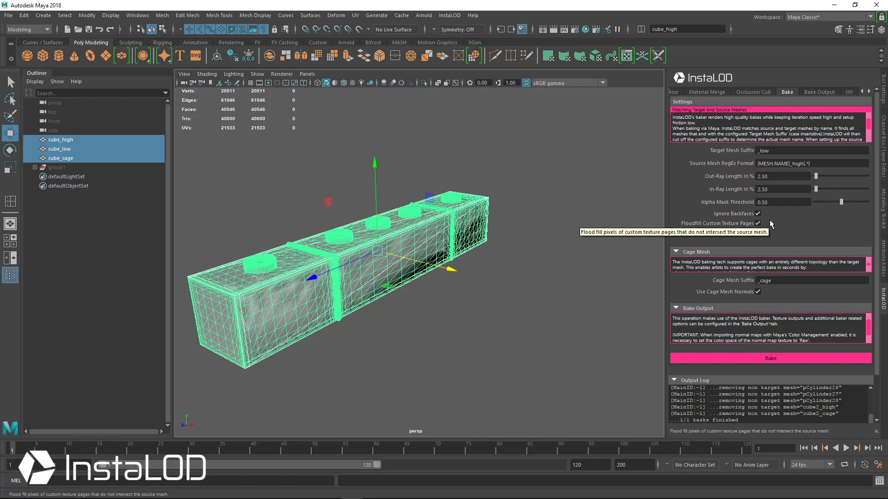
# Enable Normalize TS Per Fragment for the tangent-space normal output
pyautogui.click(757, 223)
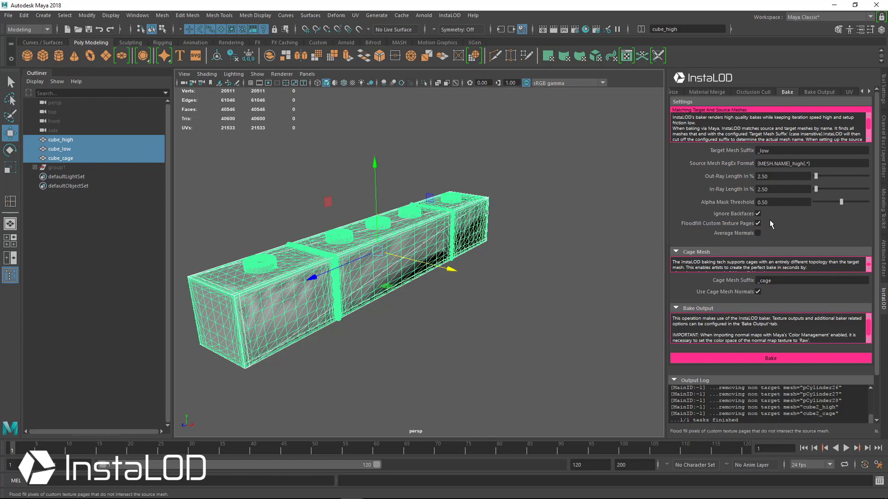
pyautogui.click(818, 92)
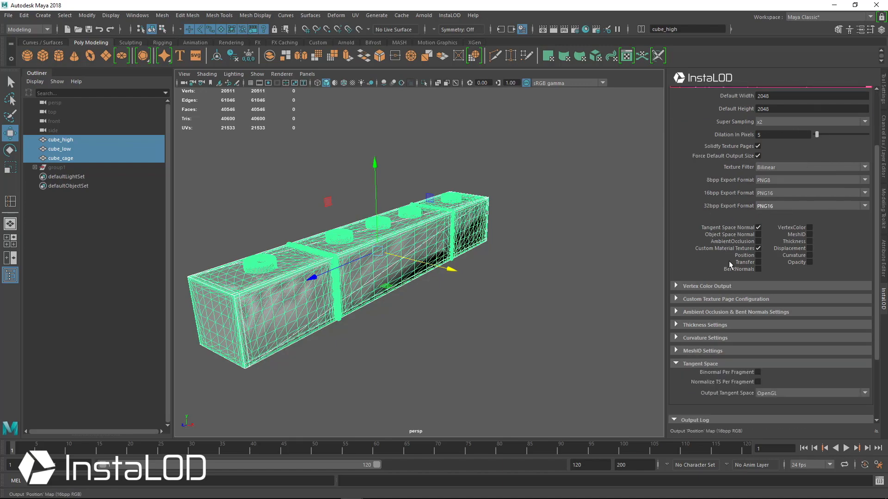
pyautogui.moveTo(747, 256)
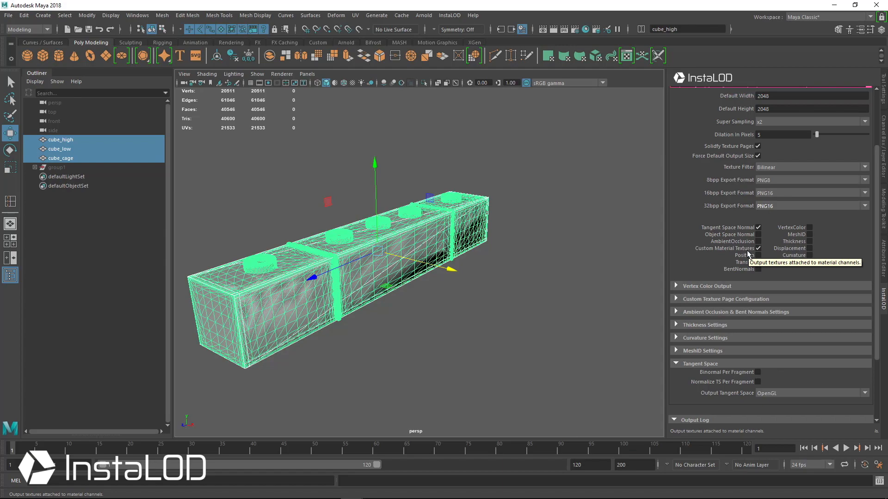
pyautogui.moveTo(755, 291)
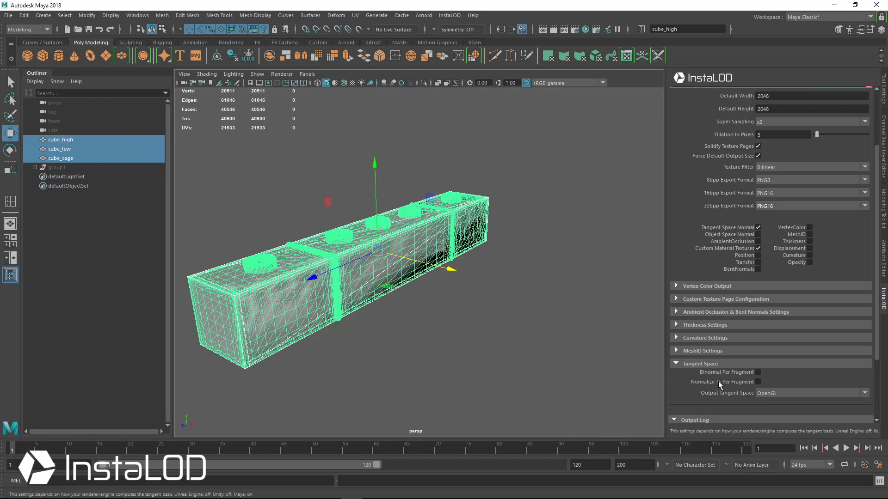
pyautogui.moveTo(719, 385)
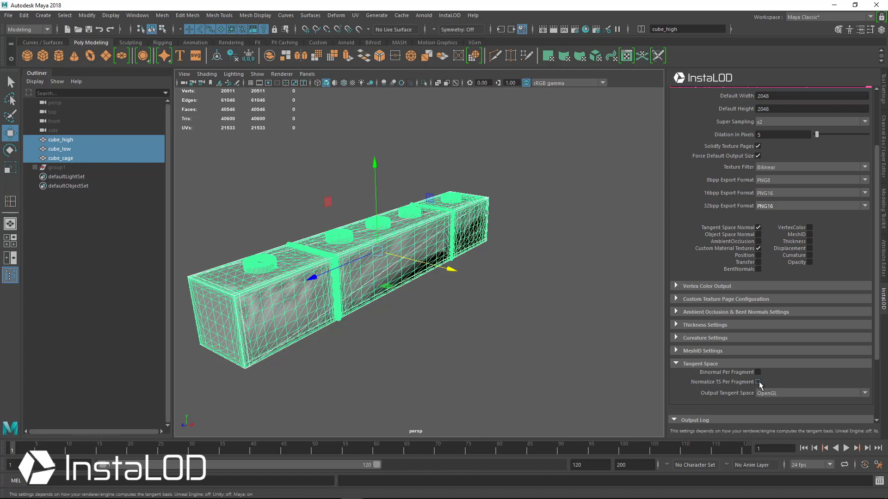
pyautogui.click(758, 382)
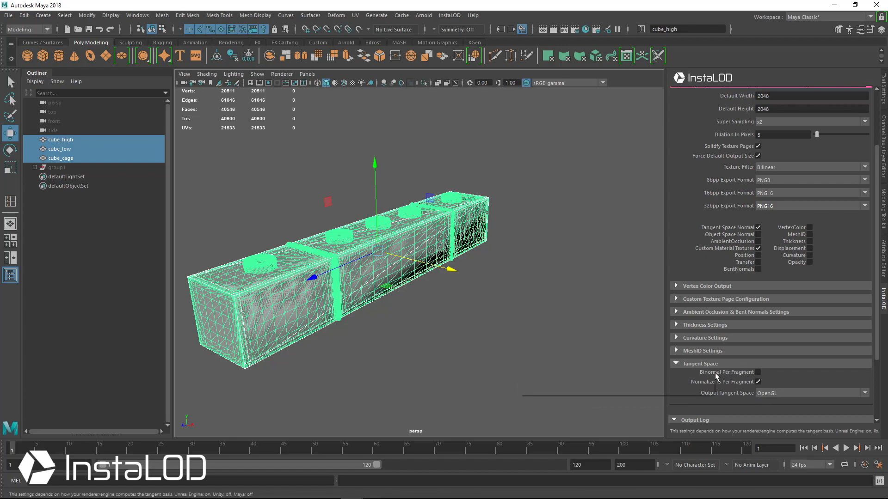
pyautogui.moveTo(726, 372)
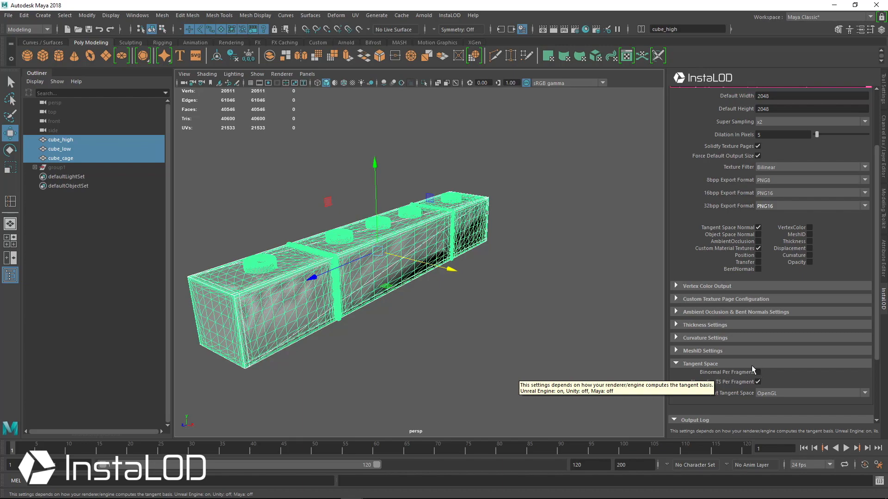
pyautogui.moveTo(731, 390)
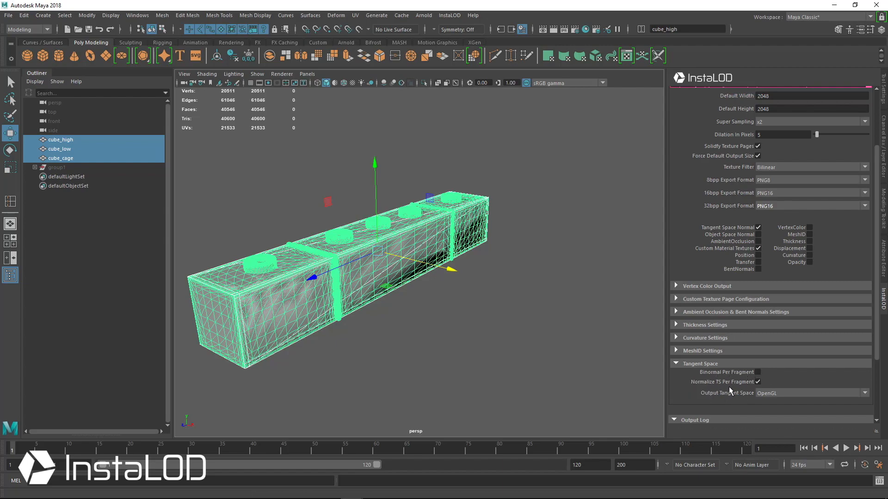
pyautogui.moveTo(750, 392)
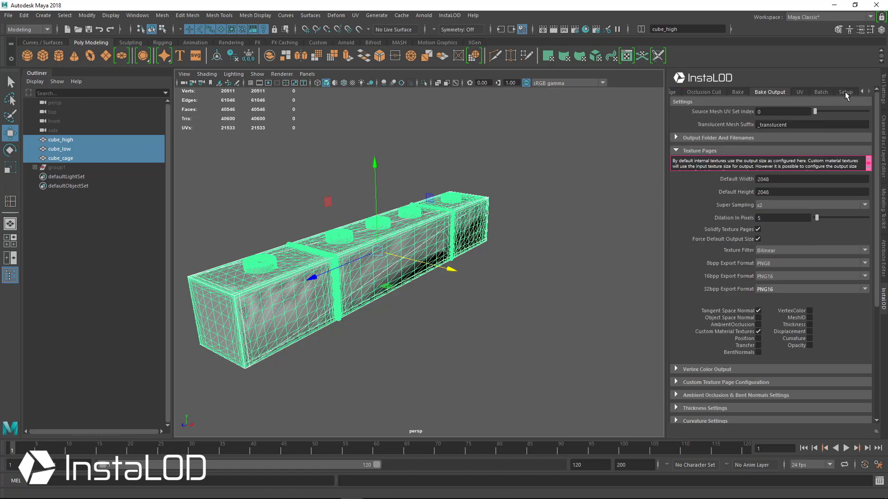
# Enable Recalculate Tangents in the InstaLOD Setup global settings and return to Bake
pyautogui.click(844, 91)
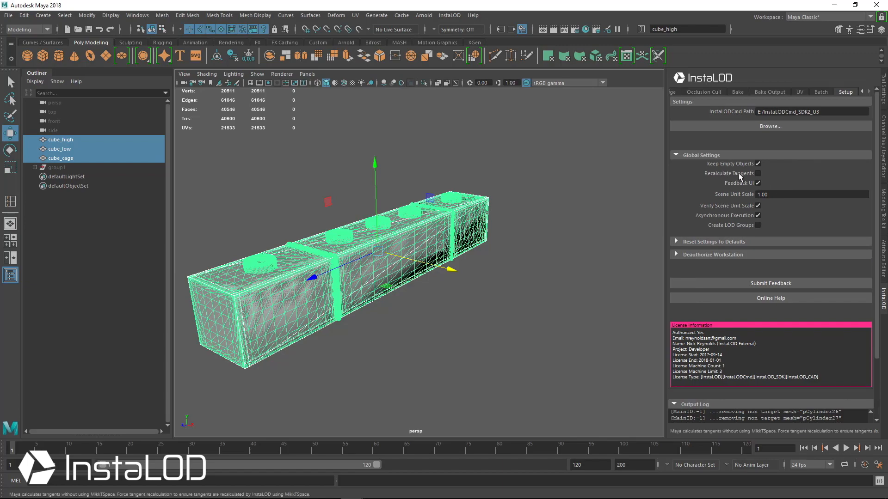
pyautogui.click(757, 173)
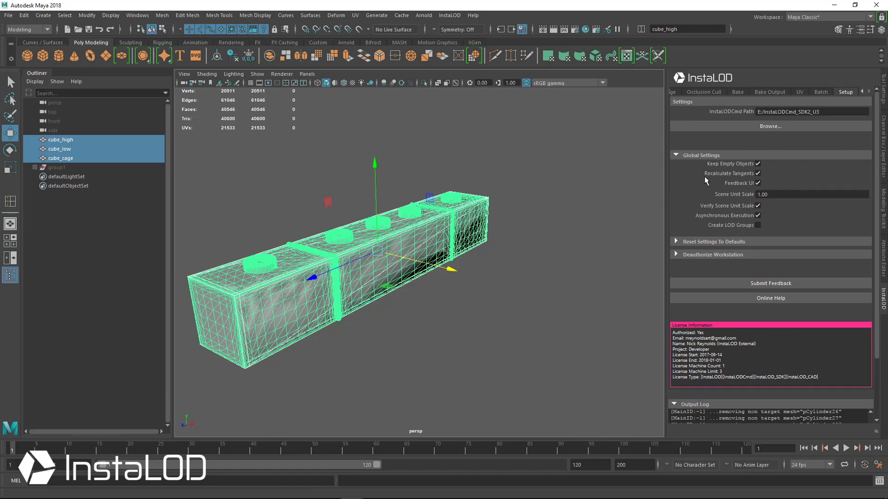
pyautogui.moveTo(718, 174)
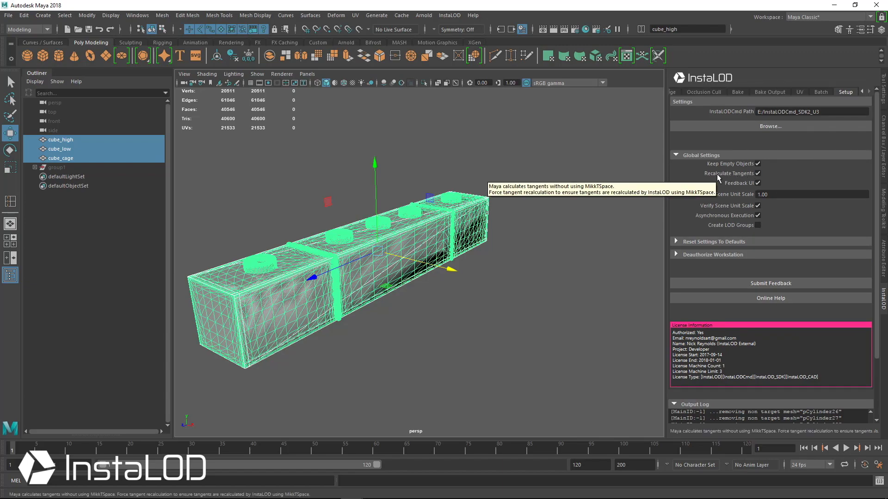
pyautogui.moveTo(698, 181)
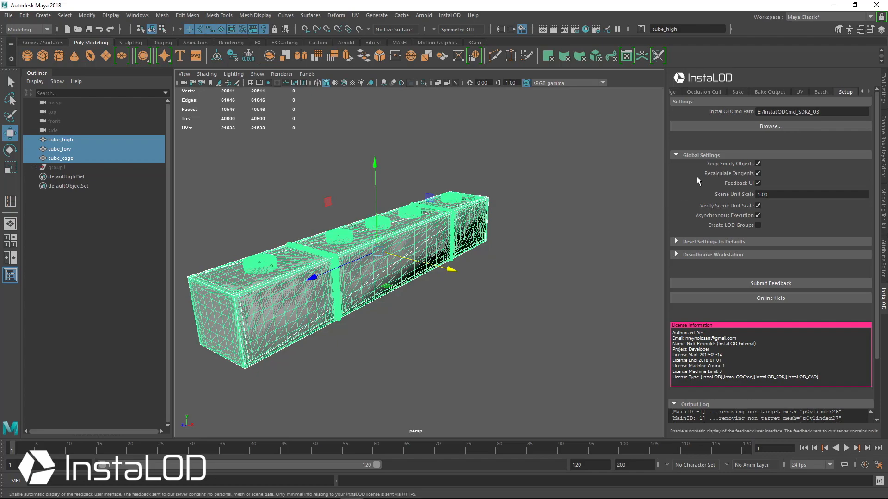
pyautogui.moveTo(715, 176)
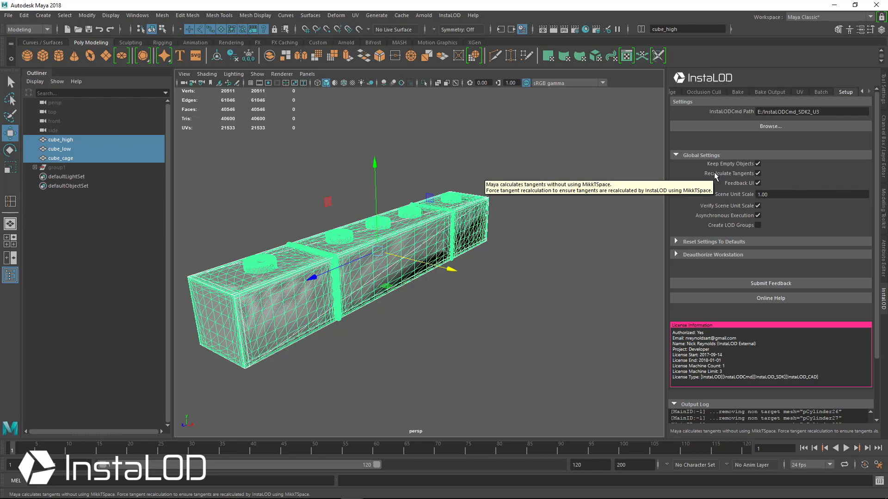
pyautogui.moveTo(493, 282)
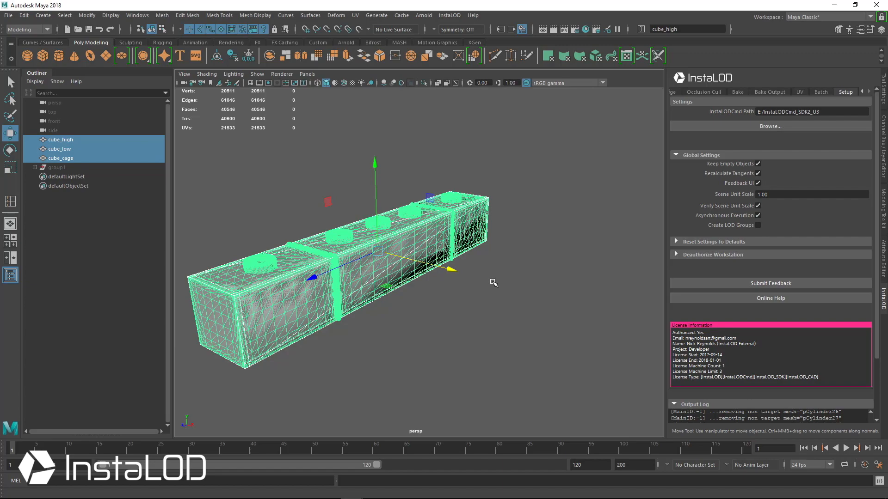
pyautogui.click(737, 92)
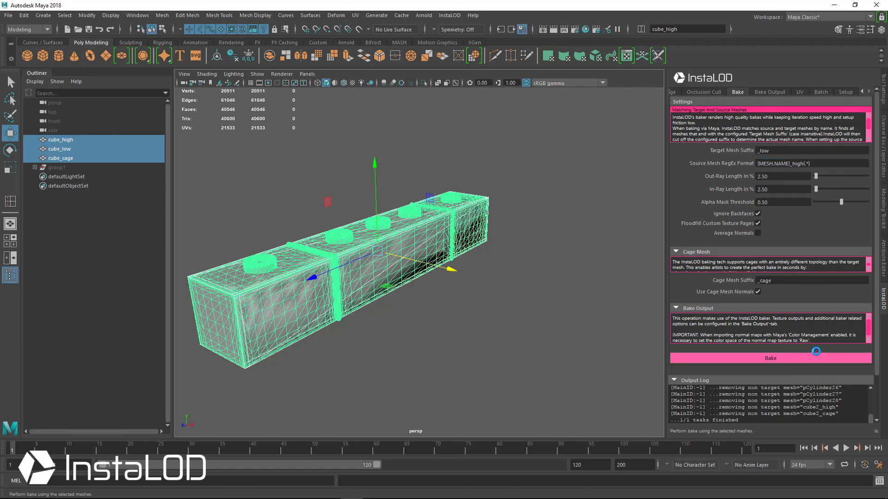
# Bake cube_low from cube_high and inspect cube_low_INSTALOD_BAKE from several angles
pyautogui.click(770, 358)
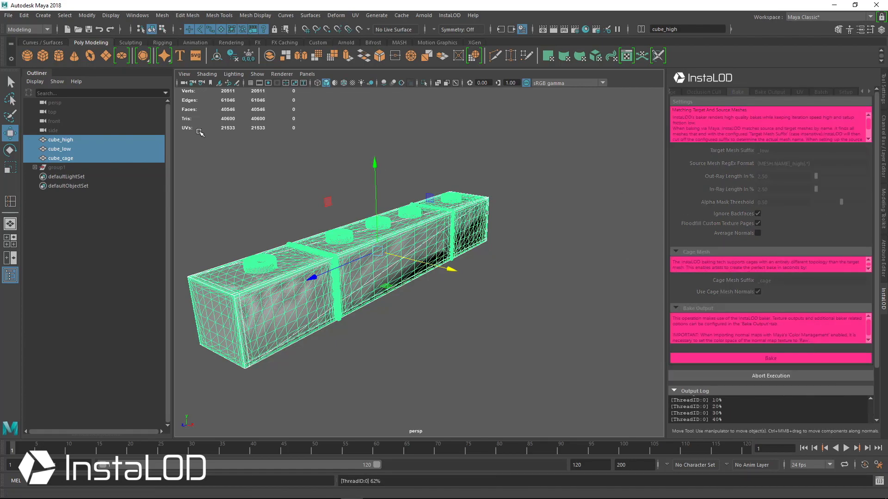
pyautogui.moveTo(560, 362)
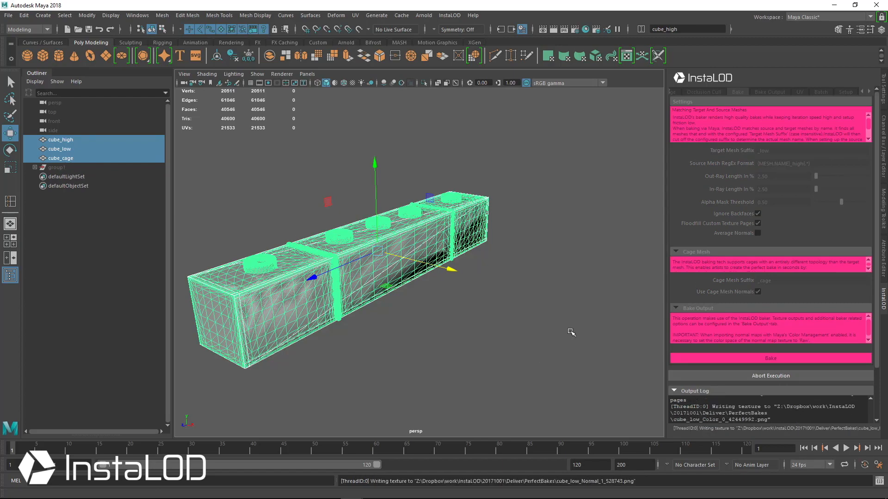
pyautogui.click(769, 358)
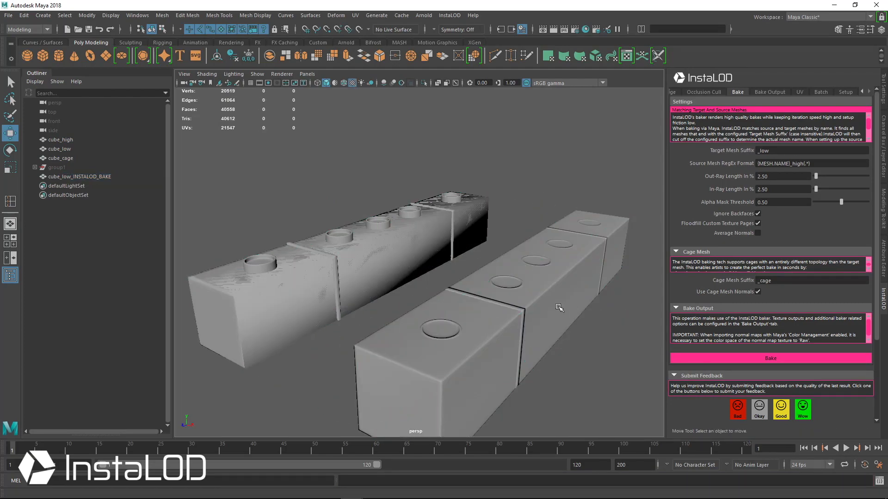
pyautogui.moveTo(559, 309); pyautogui.dragTo(446, 324)
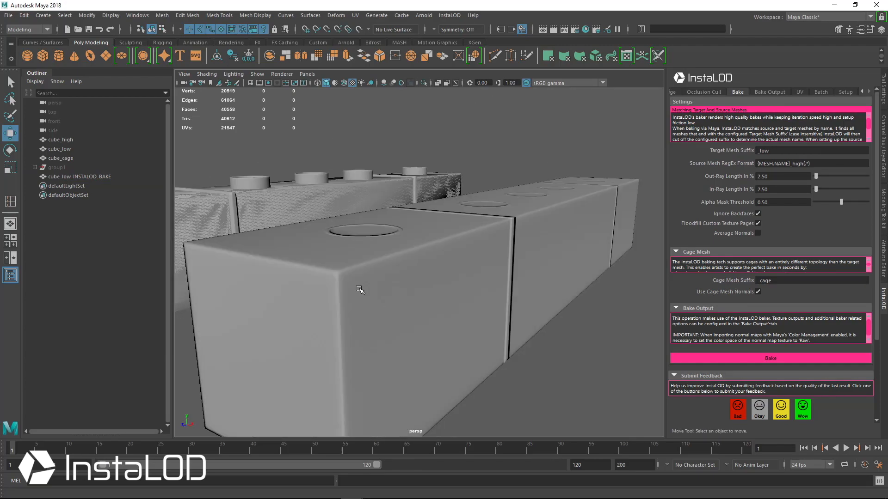
pyautogui.moveTo(359, 290); pyautogui.dragTo(523, 307)
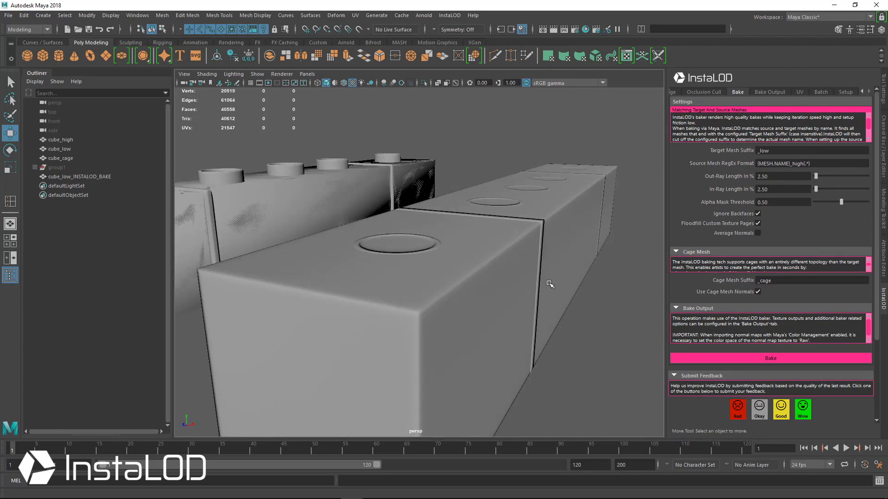
pyautogui.moveTo(549, 283); pyautogui.dragTo(320, 267)
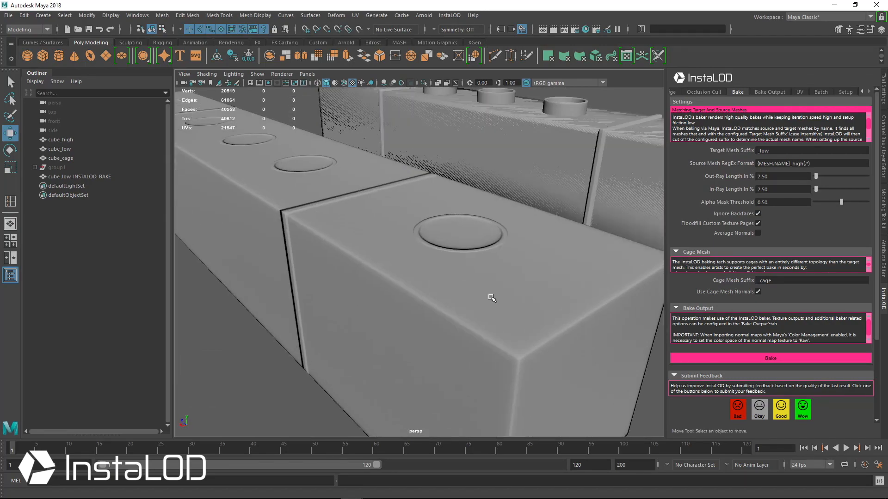
pyautogui.moveTo(493, 294); pyautogui.dragTo(453, 274)
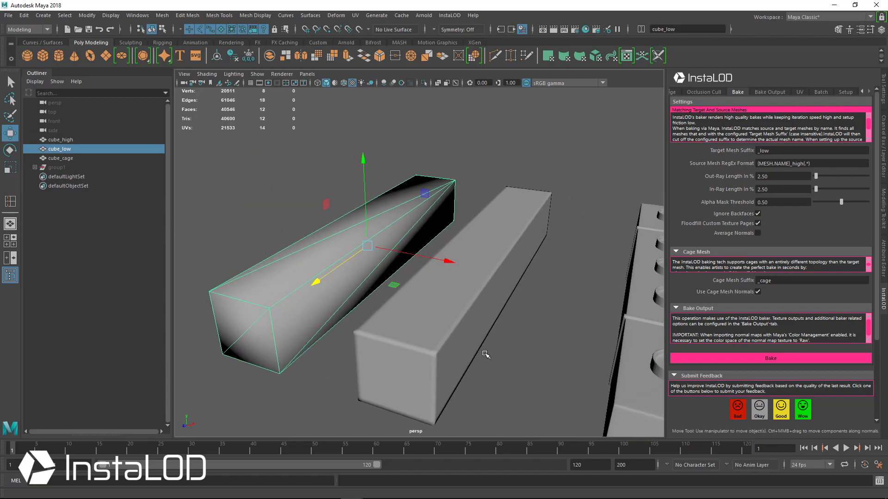
# Select cube_low and cube_cage to subdivide the cage and restack the cubes
pyautogui.click(59, 158)
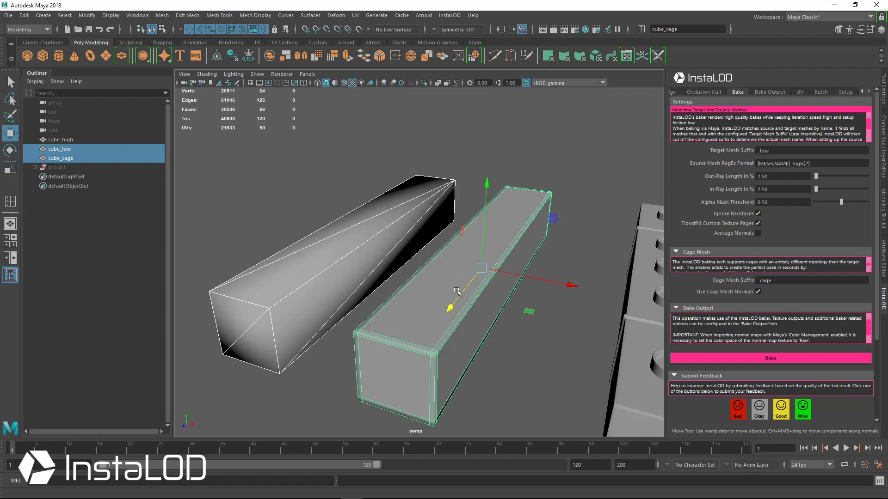
pyautogui.click(60, 158)
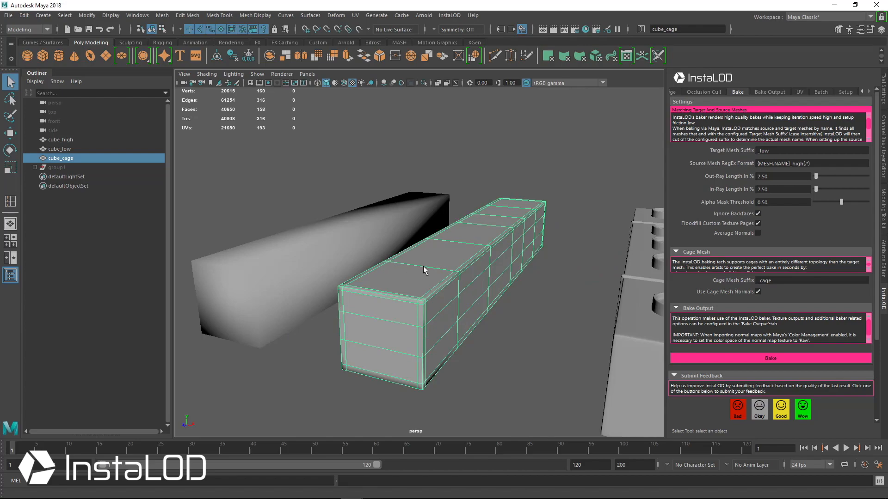
pyautogui.moveTo(331, 225)
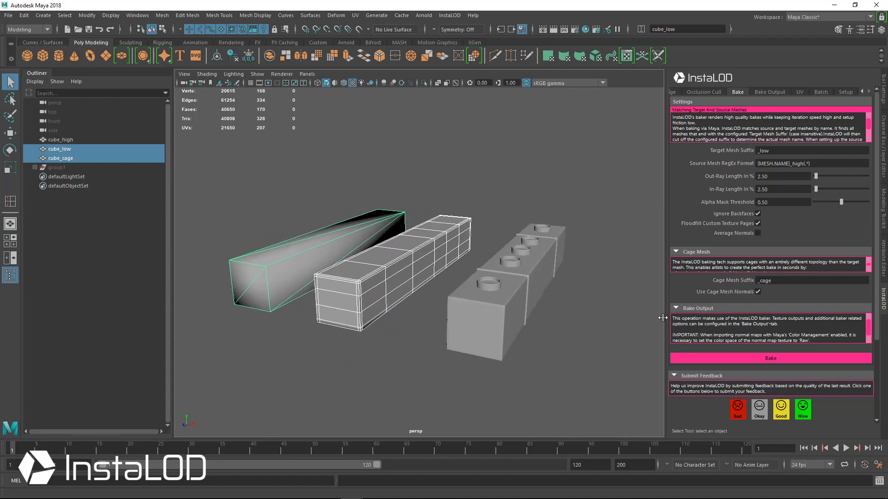
pyautogui.moveTo(818, 246)
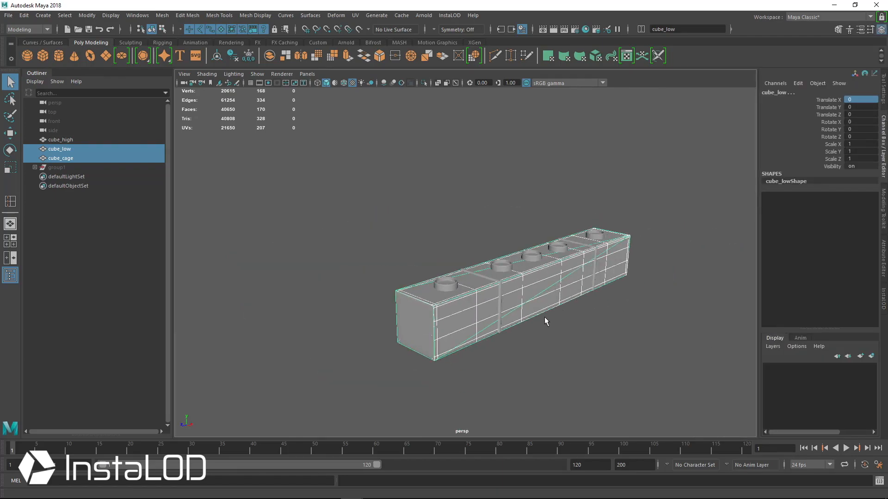
# Select cube_high and cube_low and bake again using the custom cage
pyautogui.click(59, 149)
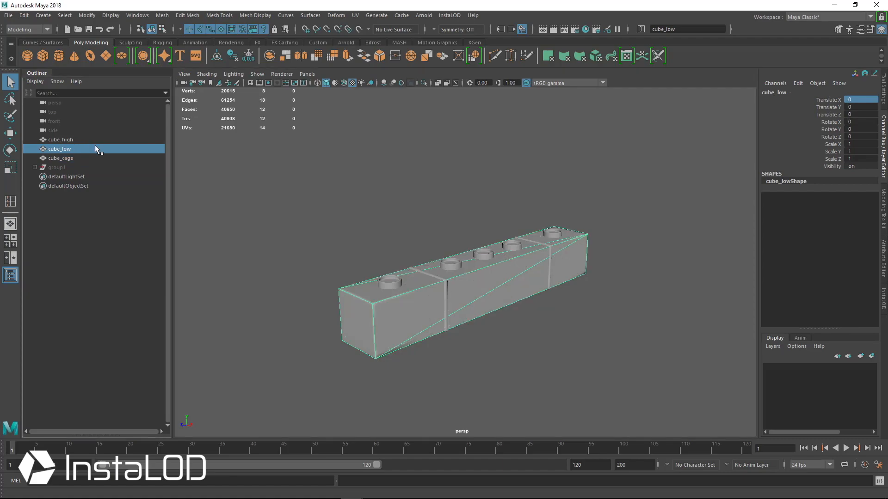
pyautogui.click(60, 140)
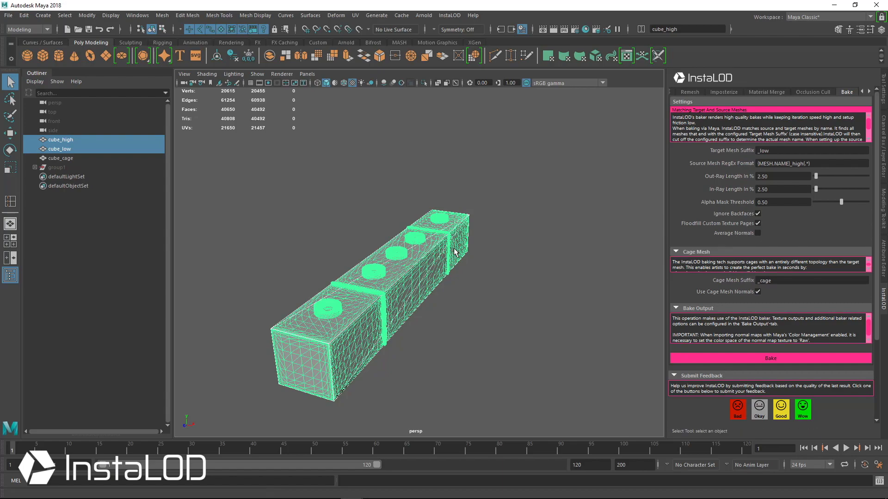
pyautogui.moveTo(751, 238)
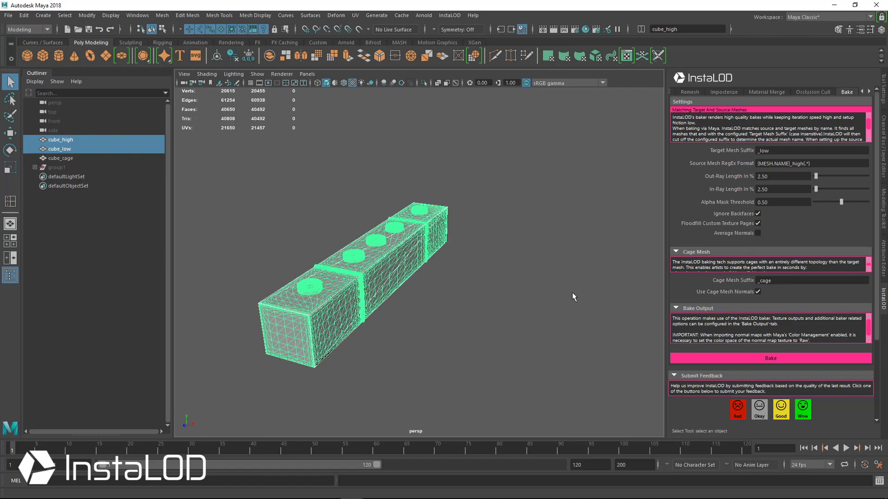
pyautogui.click(769, 358)
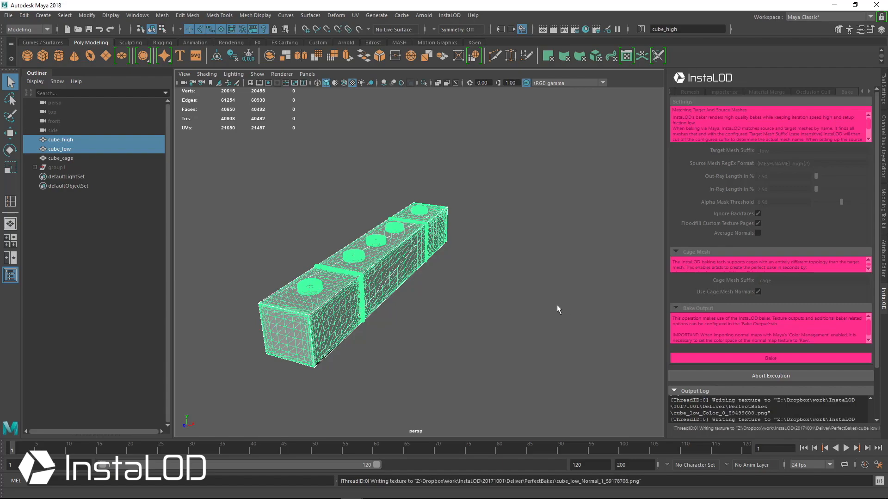
pyautogui.click(770, 358)
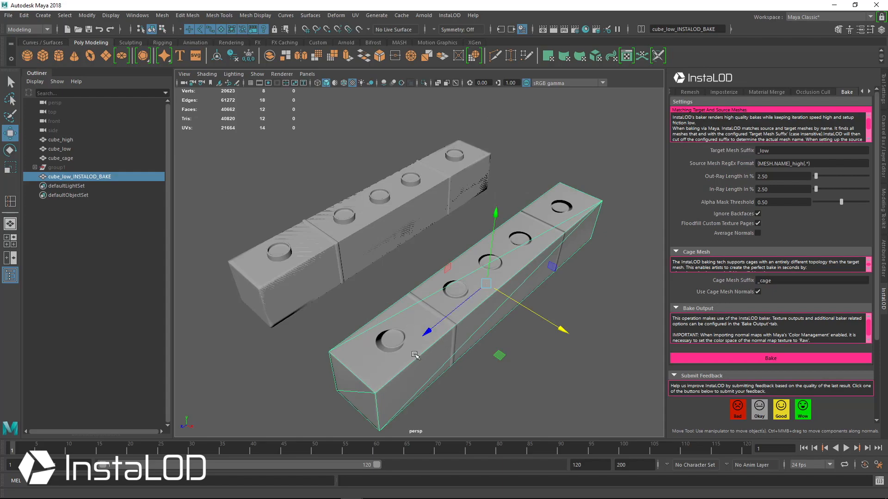
pyautogui.moveTo(572, 229)
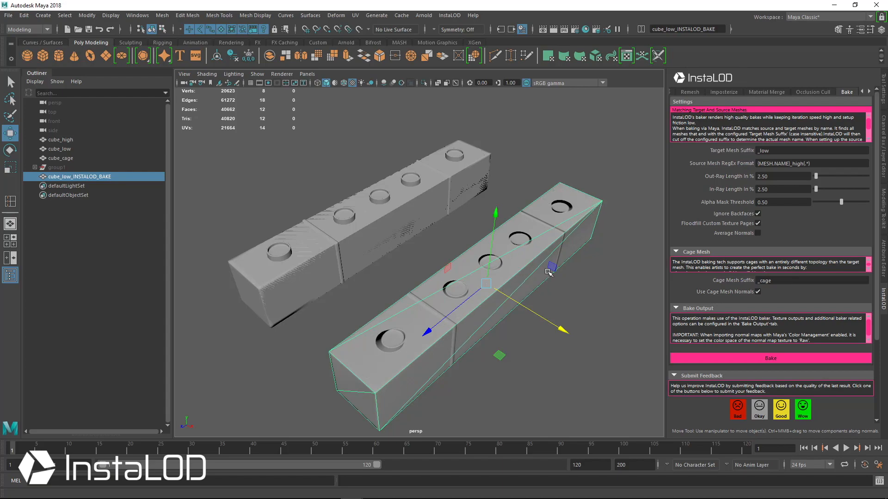
pyautogui.moveTo(574, 235)
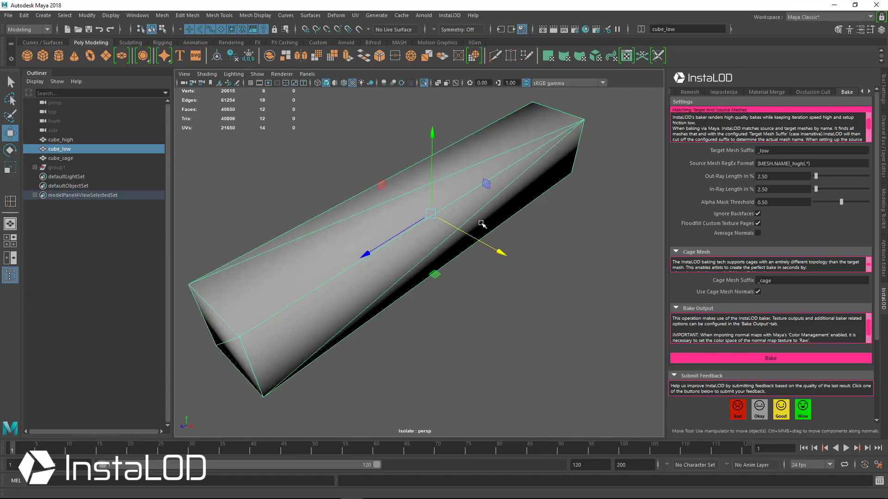
# Soften/Harden cube_low's edges by angle, select cube_low and cube_high, exit Isolate Select
pyautogui.click(255, 16)
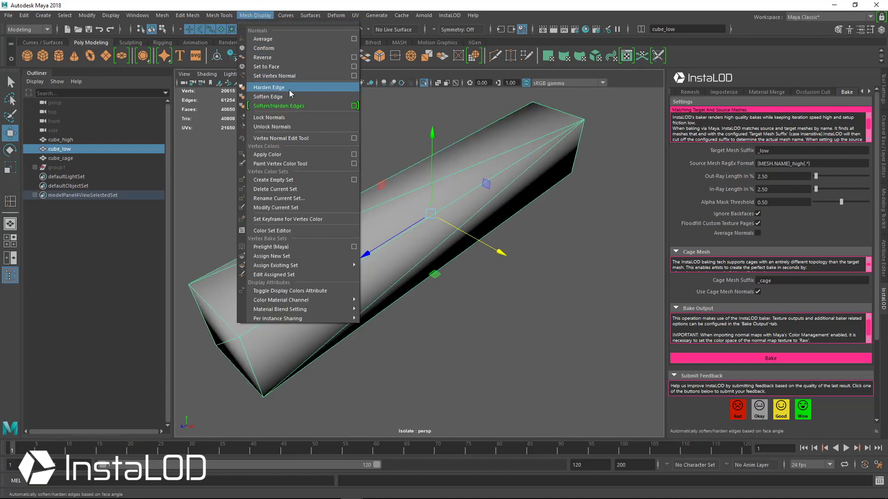
pyautogui.click(268, 87)
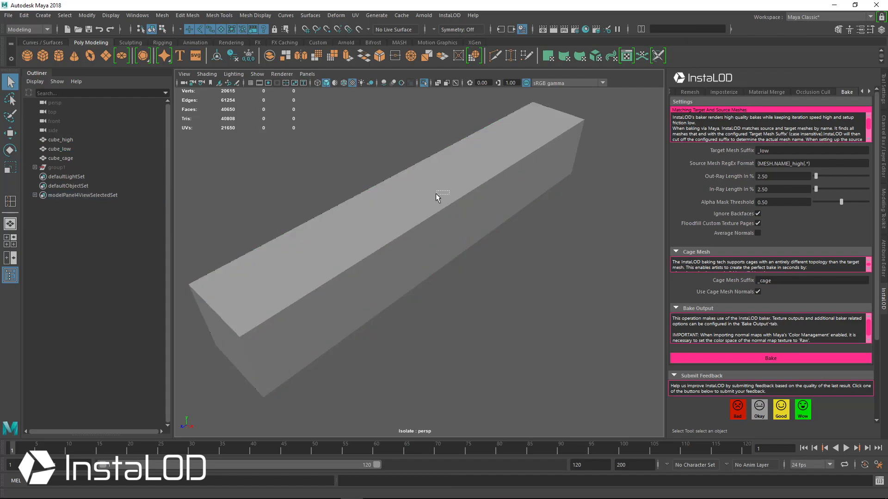
pyautogui.click(59, 149)
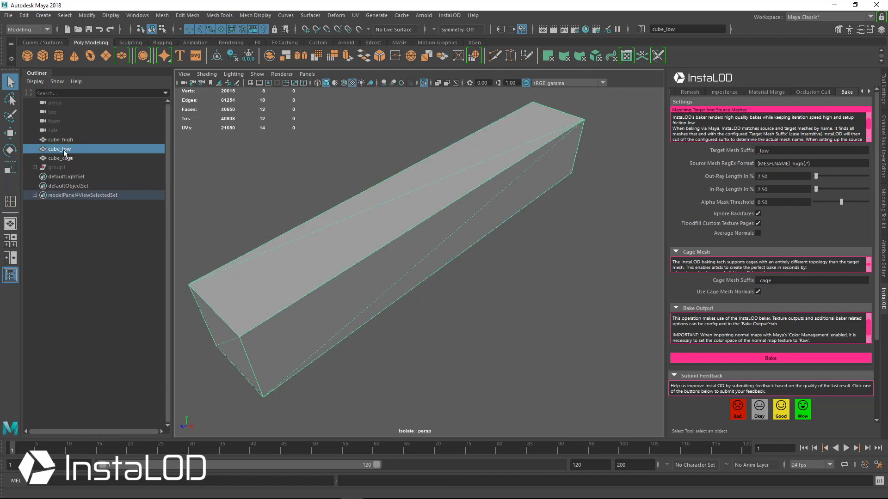
pyautogui.click(59, 139)
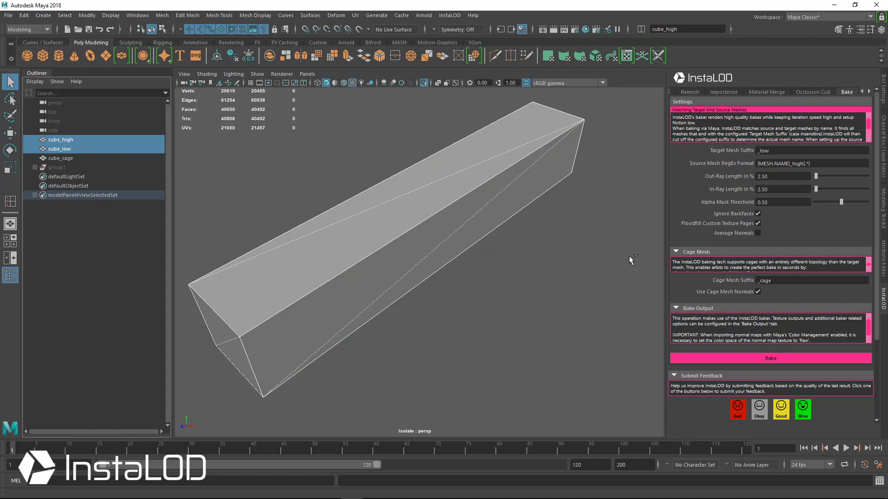
pyautogui.click(770, 357)
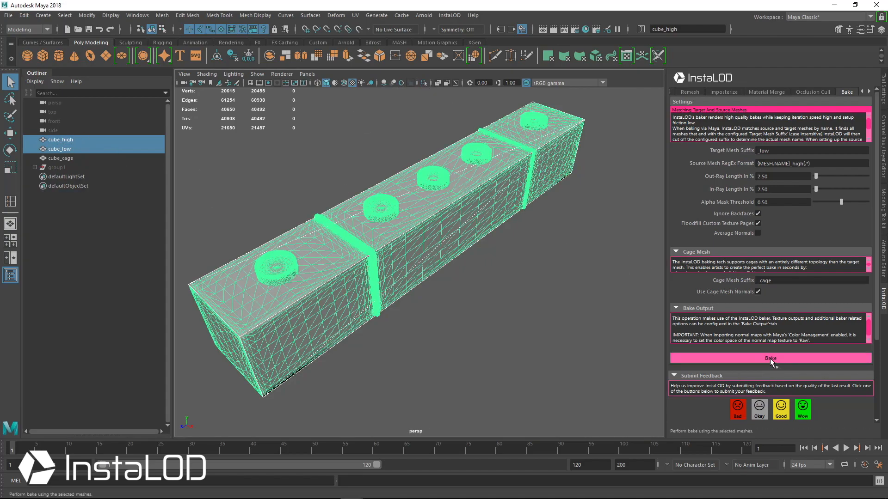
# Run a third bake of cube_low from cube_high producing cube_low_INSTALOD_BAKE
pyautogui.click(769, 358)
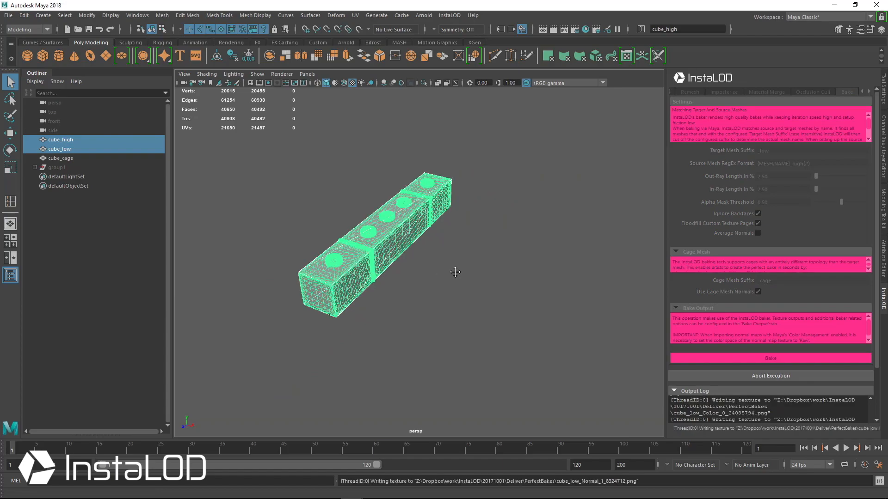
pyautogui.click(770, 358)
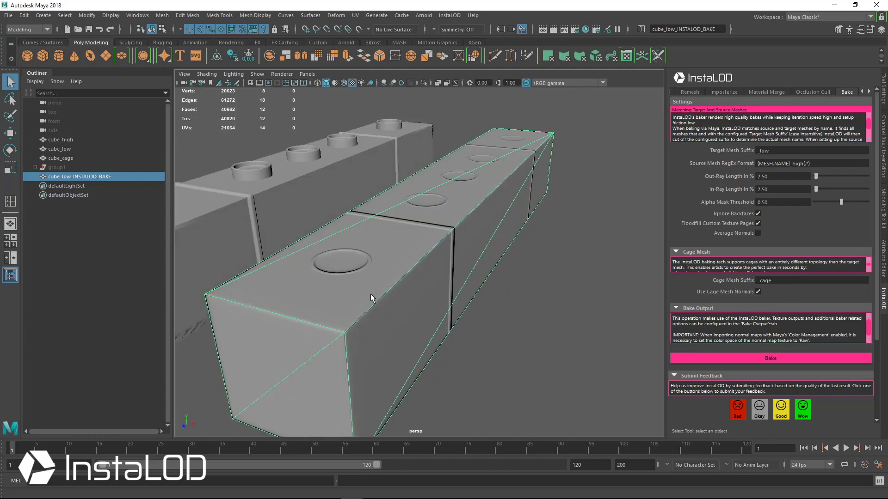
pyautogui.moveTo(436, 290)
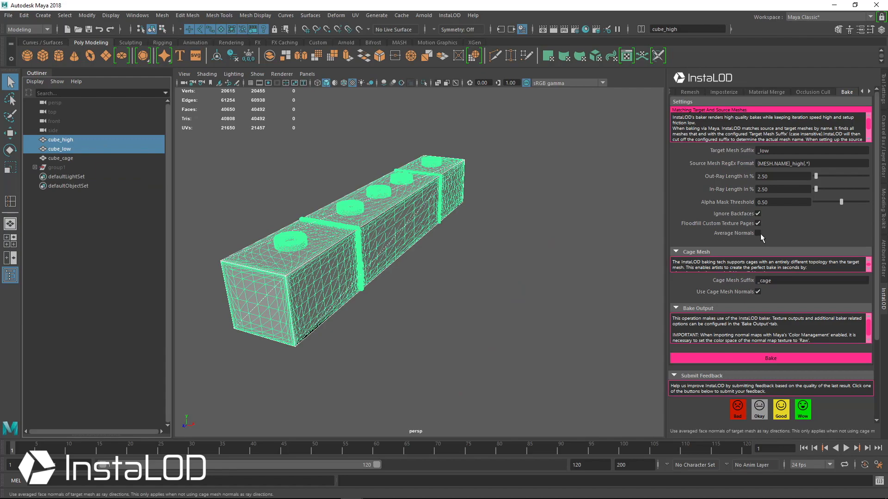
# Enable Average Normals, rebake, and orbit to compare the baked cube with cube_high
pyautogui.click(758, 233)
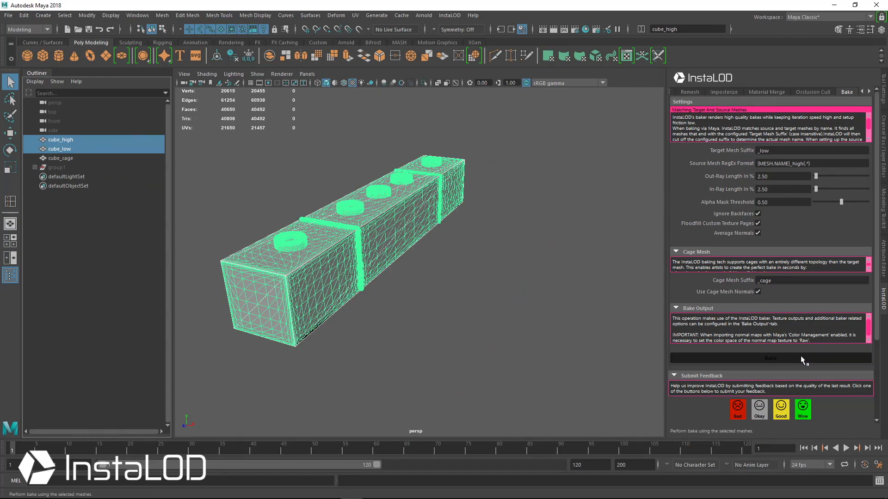
pyautogui.click(769, 358)
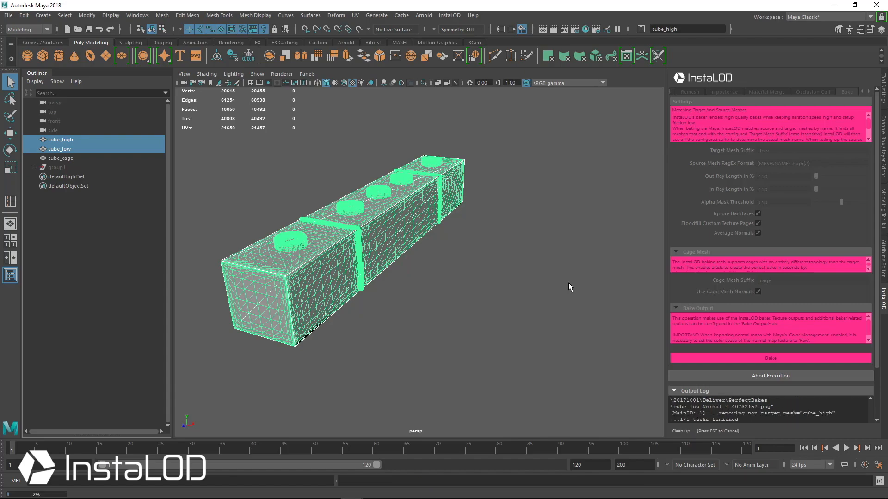
pyautogui.click(769, 358)
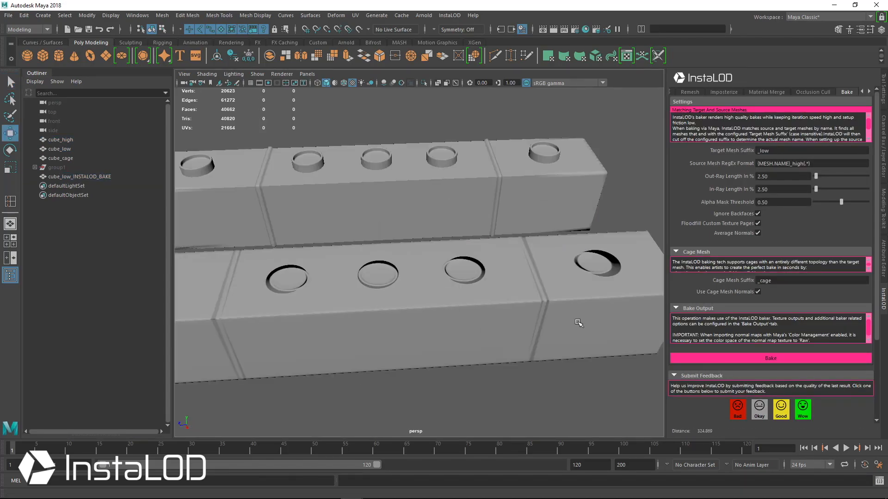
pyautogui.moveTo(577, 323); pyautogui.dragTo(430, 294)
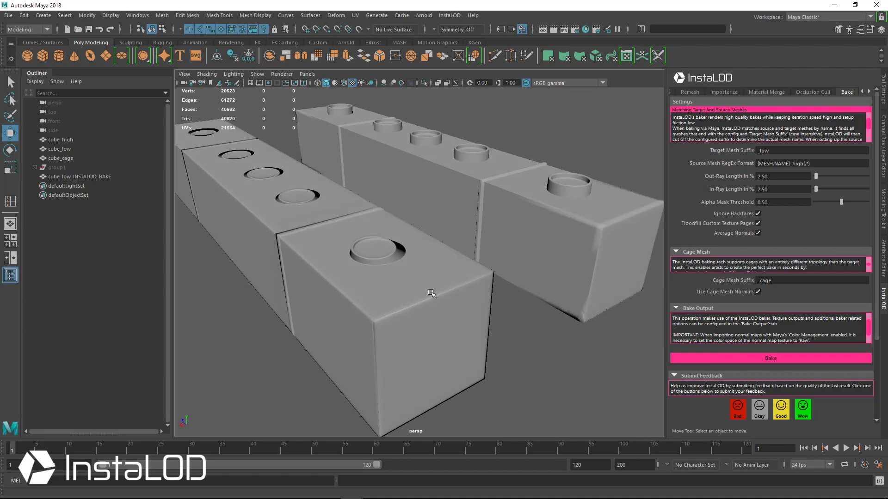
pyautogui.moveTo(432, 293); pyautogui.dragTo(485, 307)
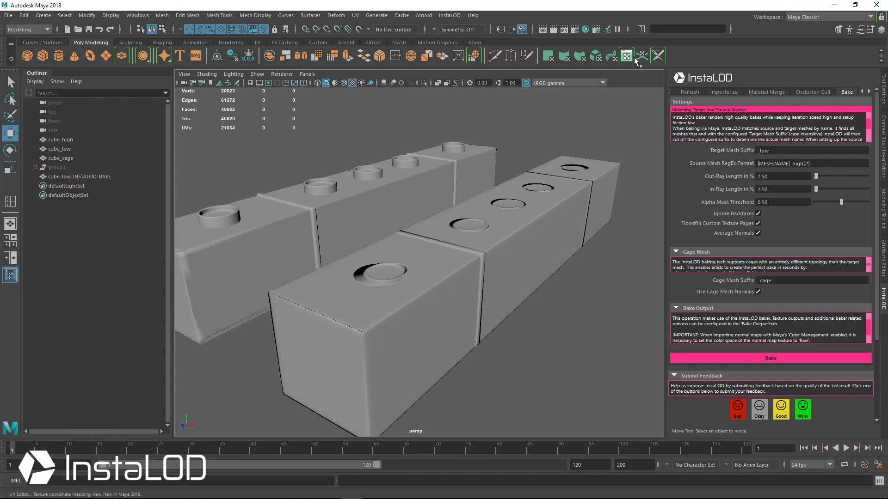
pyautogui.moveTo(626, 55)
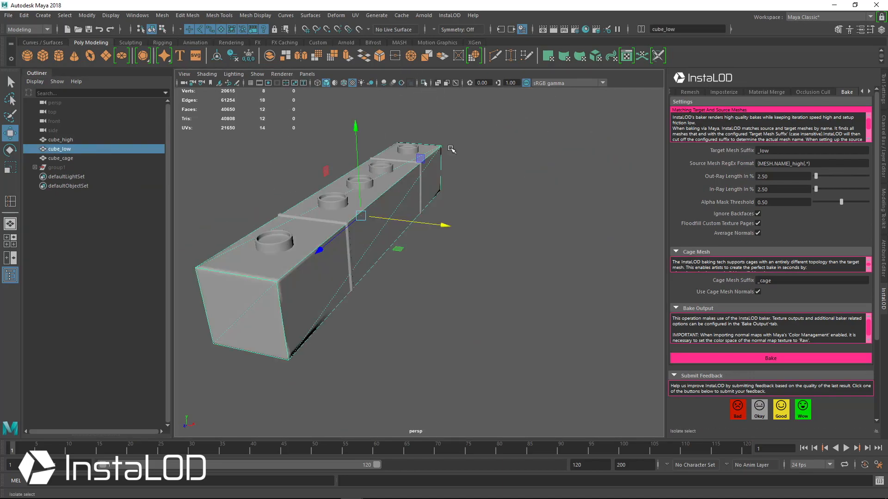
# Bake cube_low from cube_high with cube_cage selected as the custom cage
pyautogui.click(255, 16)
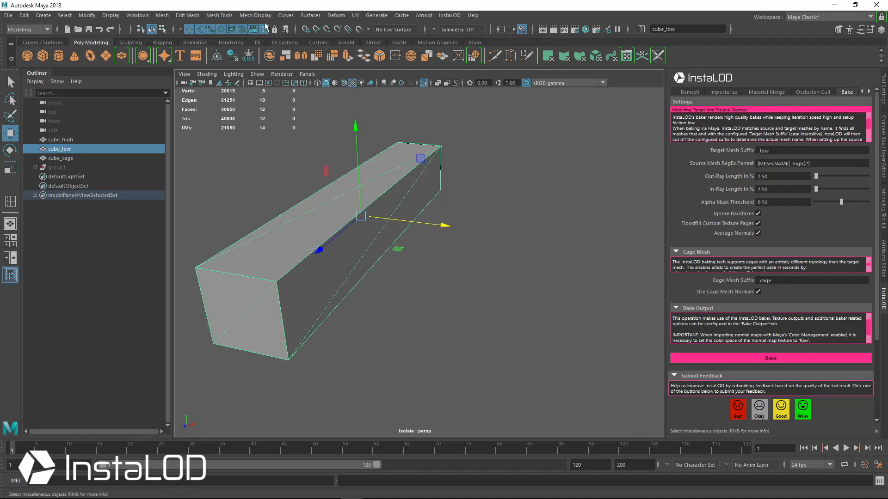
pyautogui.rightClick(354, 178)
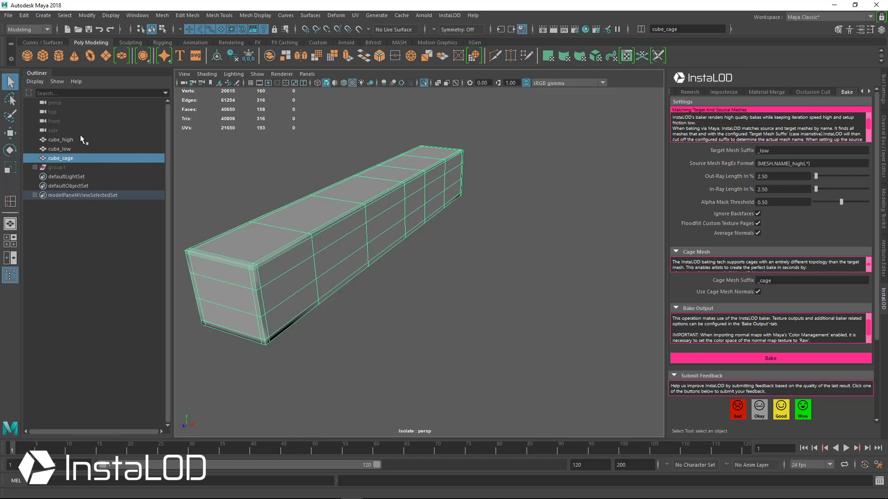
pyautogui.click(60, 140)
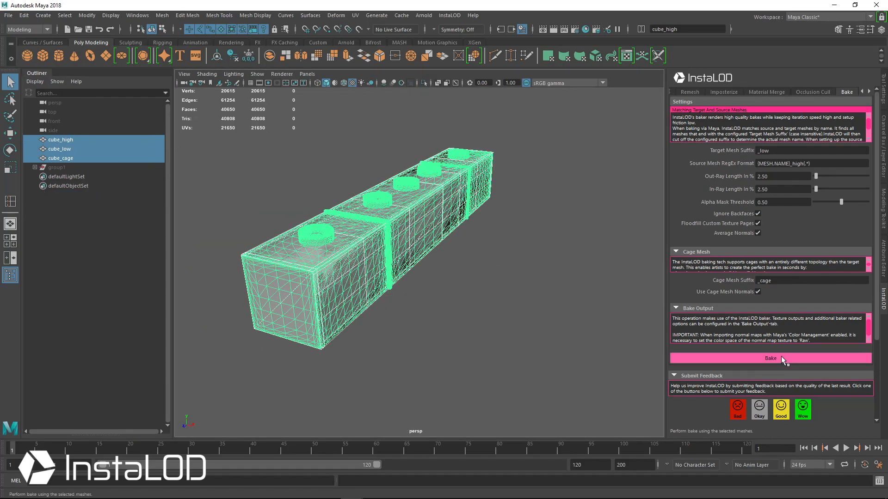
pyautogui.click(770, 357)
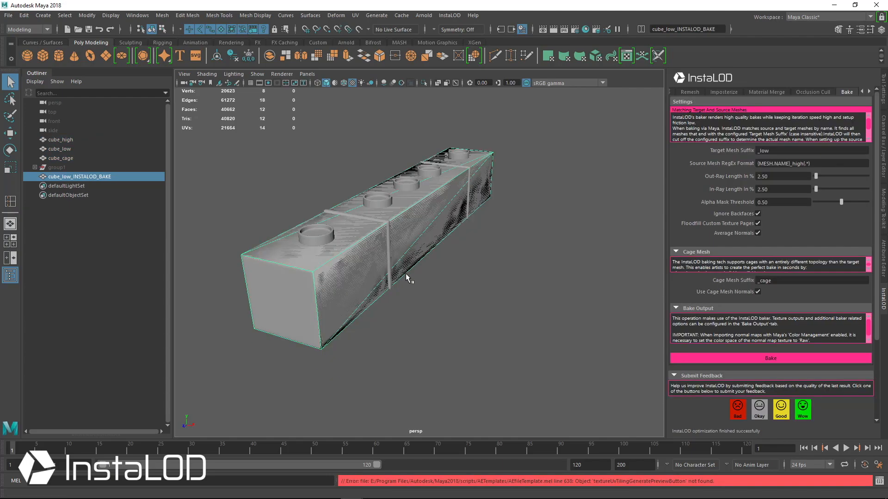
# Inspect the UVs of cube_low_INSTALOD_BAKE in the UV Editor, then return to the viewport
pyautogui.click(626, 55)
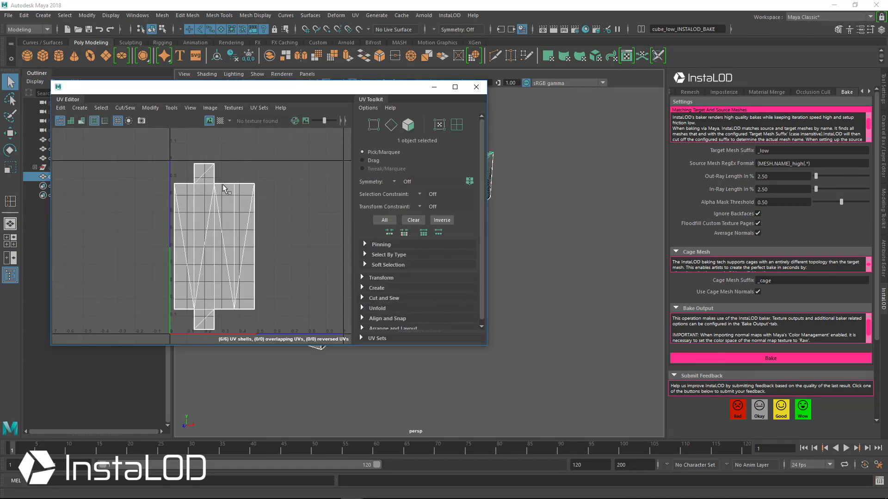
pyautogui.moveTo(226, 240)
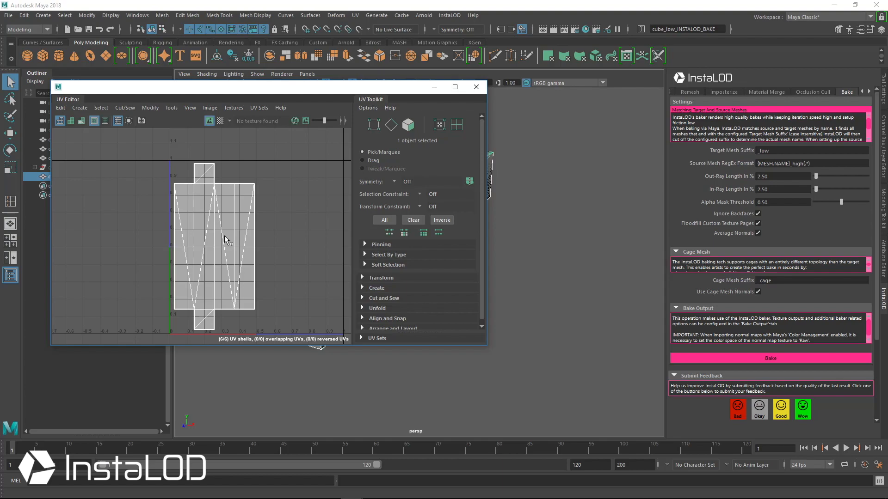
pyautogui.moveTo(475, 86)
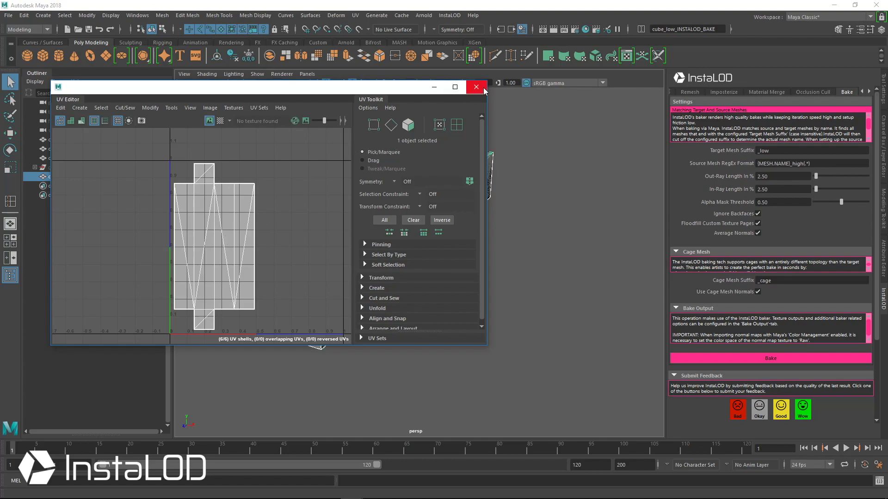
pyautogui.click(476, 87)
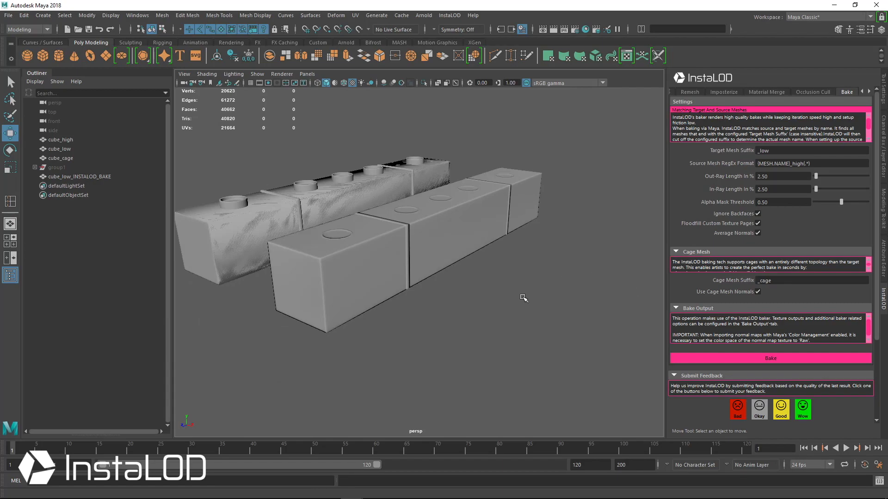
pyautogui.moveTo(524, 297); pyautogui.dragTo(475, 196)
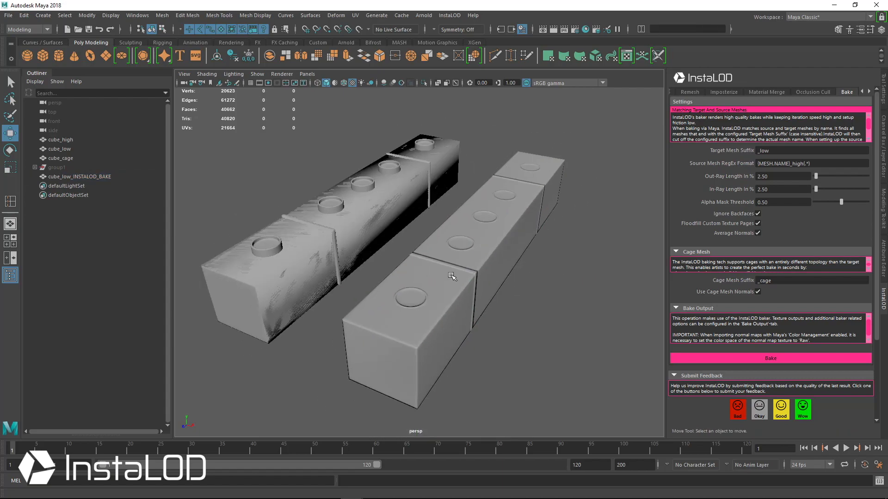
pyautogui.moveTo(526, 256)
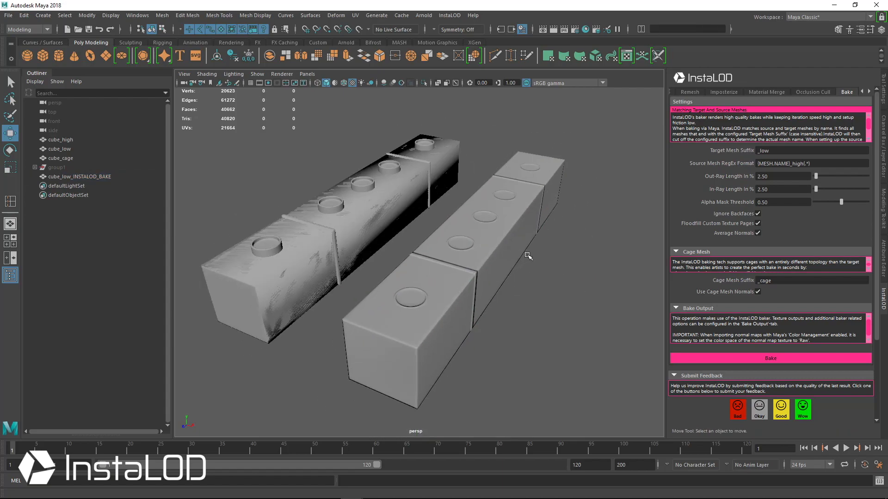